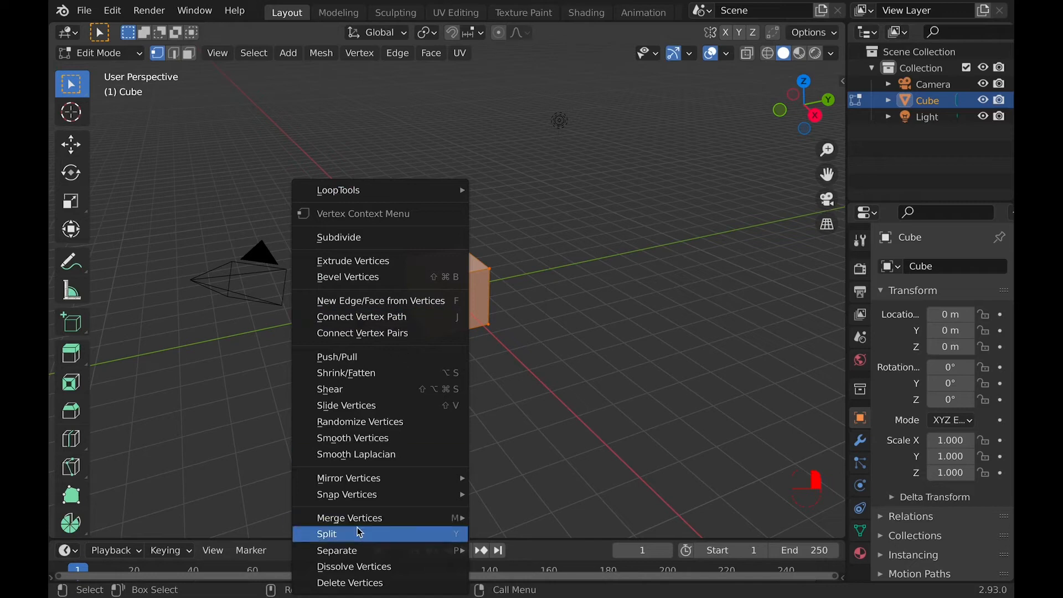
mouse_move(350, 517)
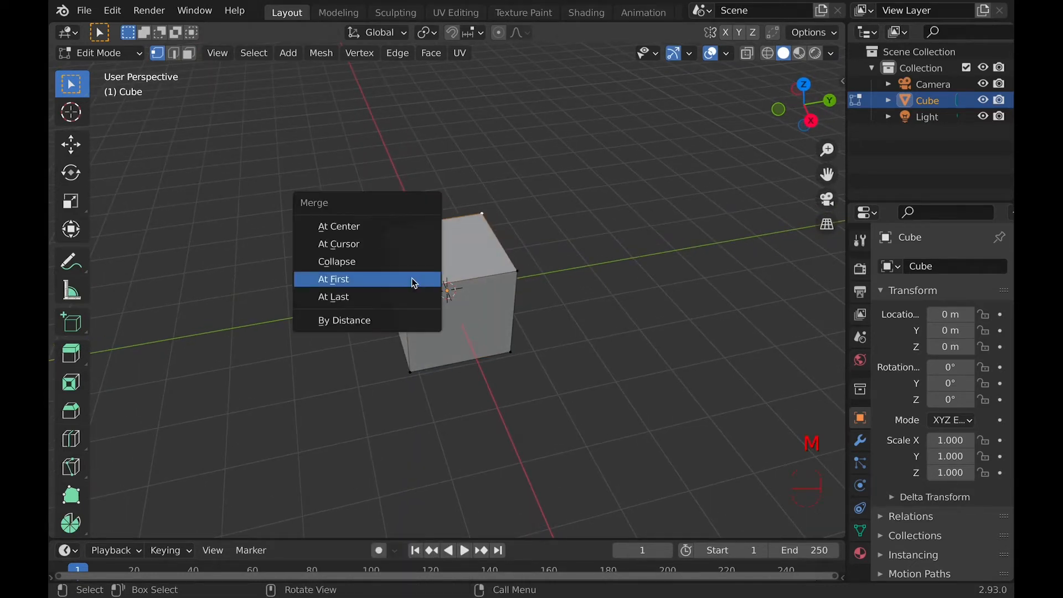
Merge the selected cube vertices At First, then reopen the Merge menu
click(333, 278)
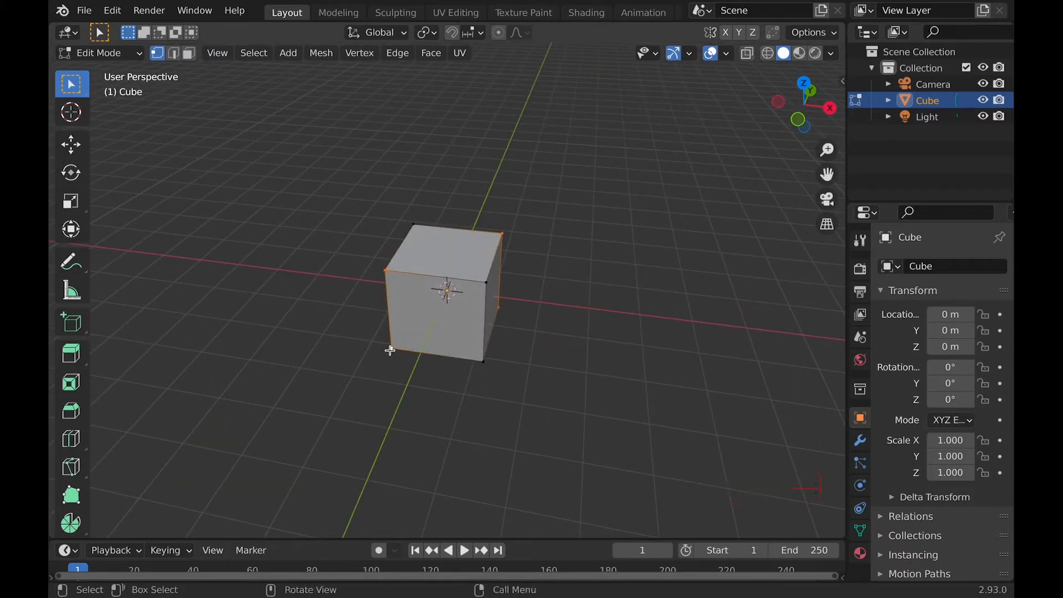
key(m)
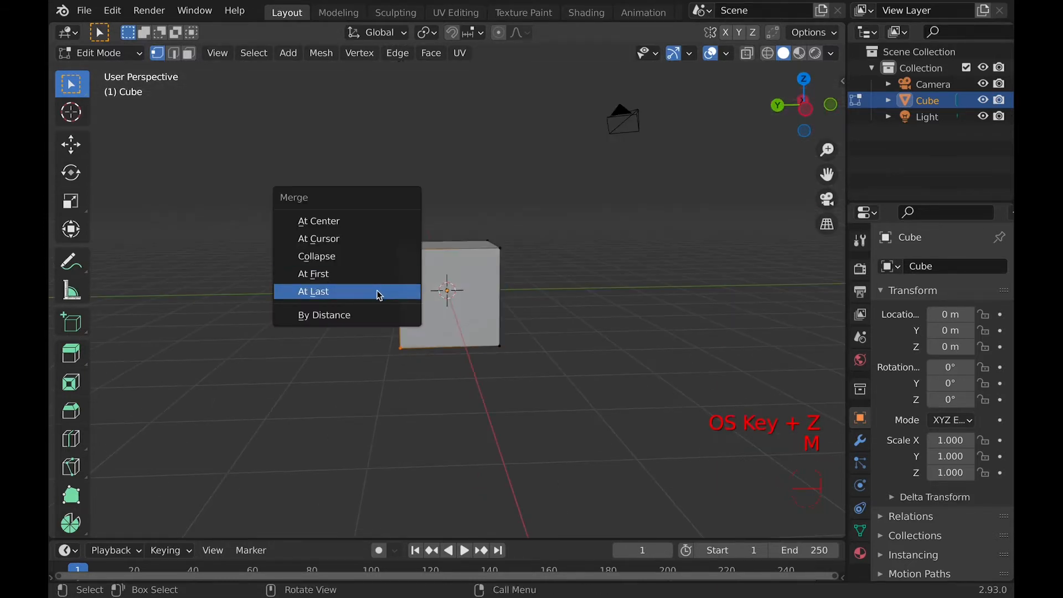
Merge the selected vertices At Last instead of At First
click(313, 291)
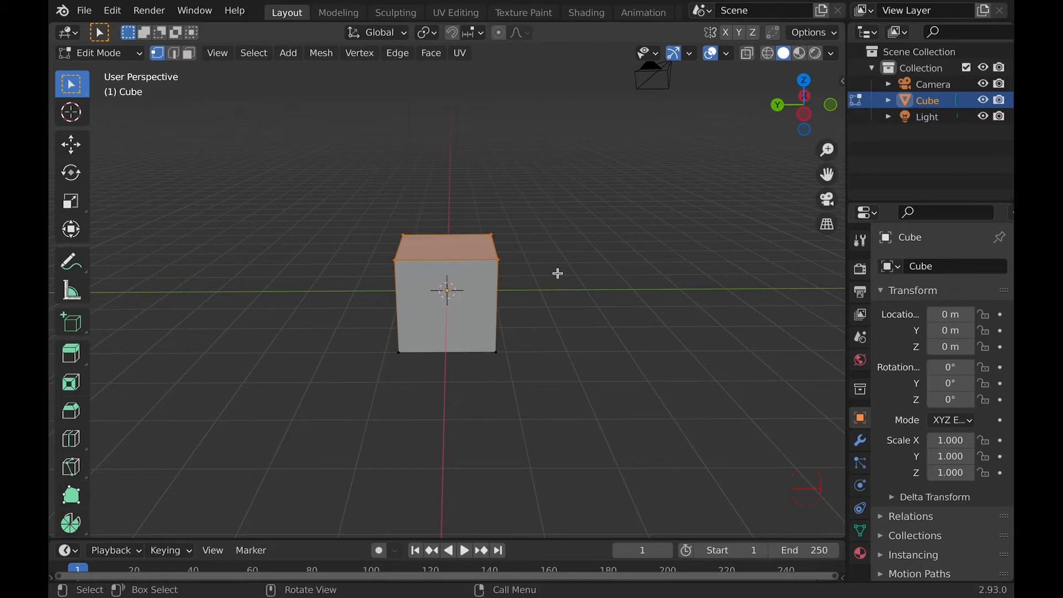
Show the top face is loose, then Merge By Distance to remove four duplicate vertices
key(g)
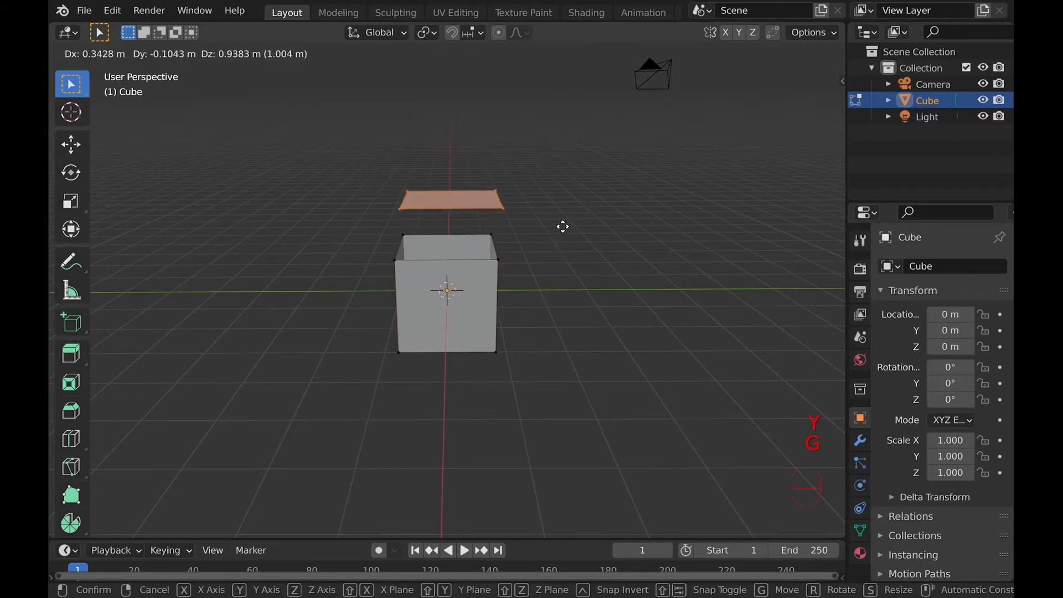
key(Tab)
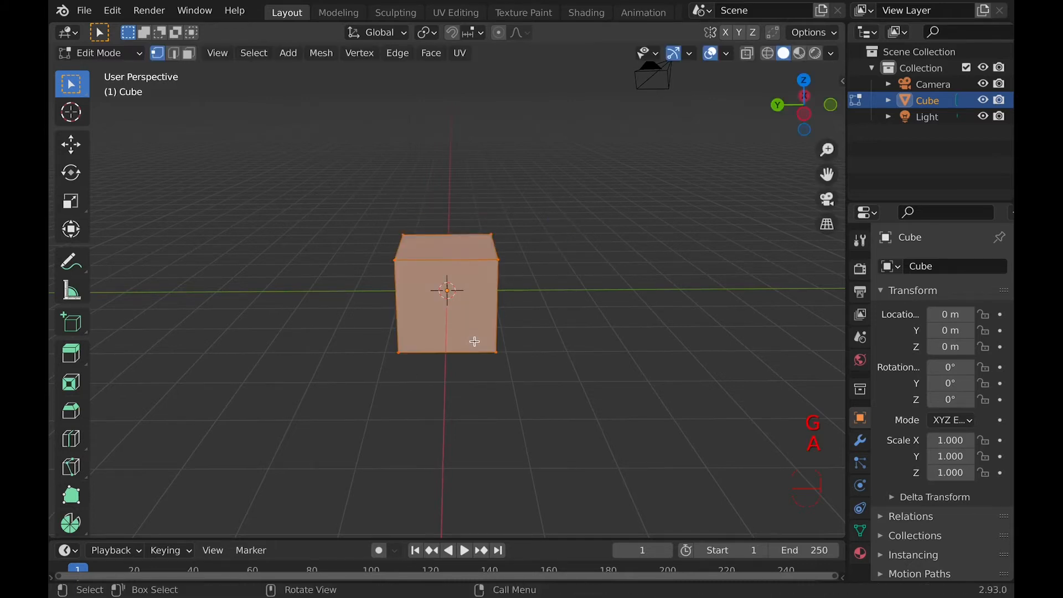
key(m)
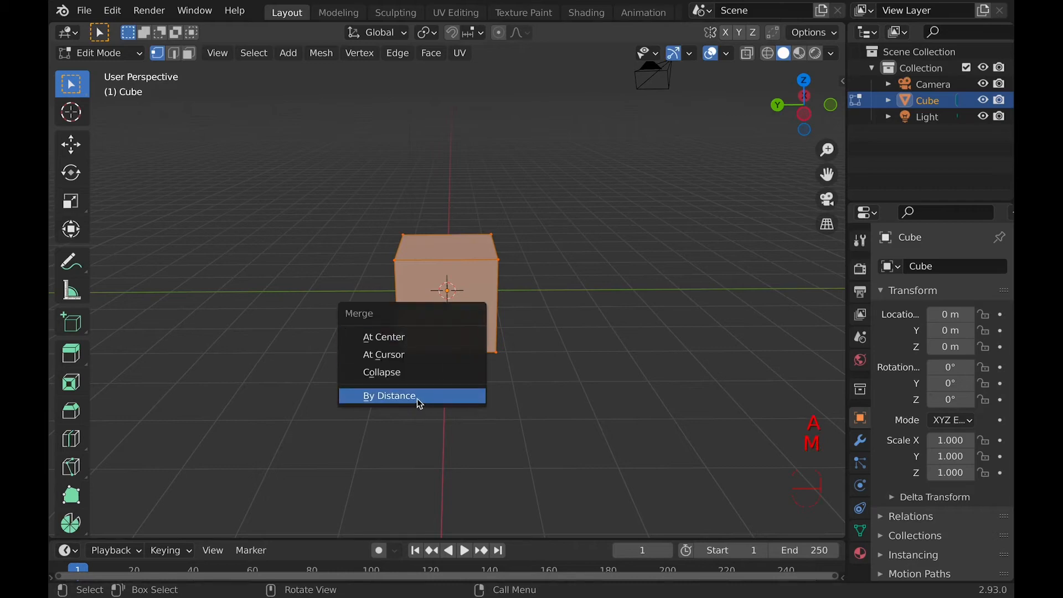
click(390, 396)
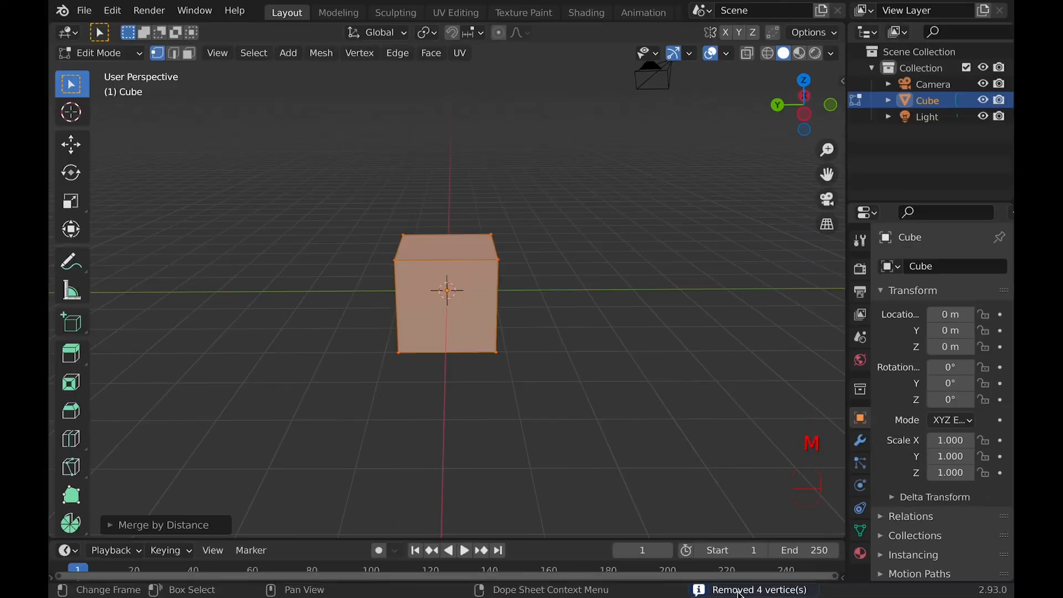
Run Merge By Distance again on the whole cube, removing one more duplicate vertex
key(Tab)
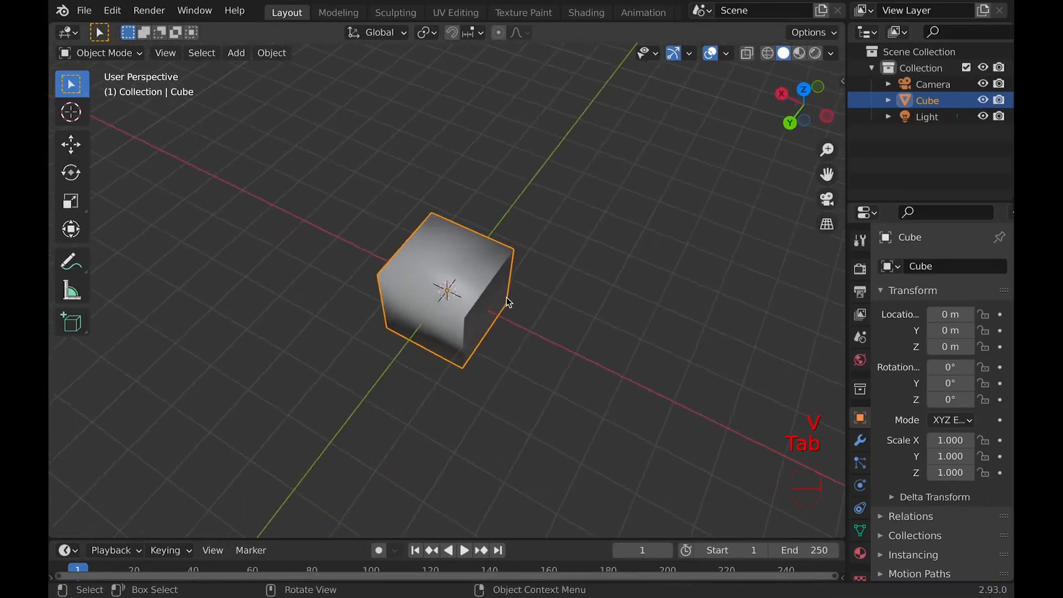
key(m)
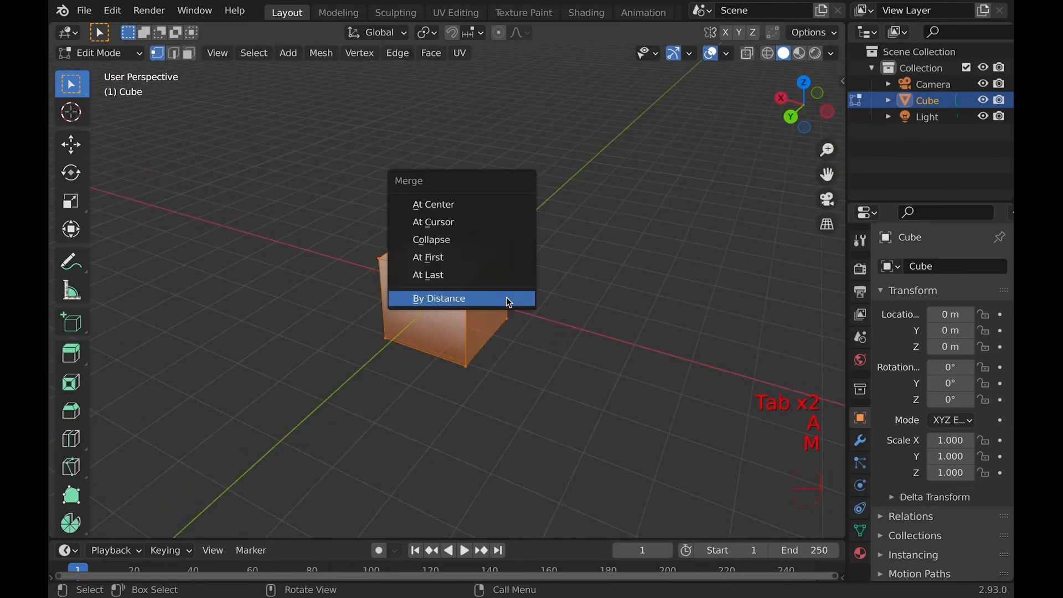
click(439, 298)
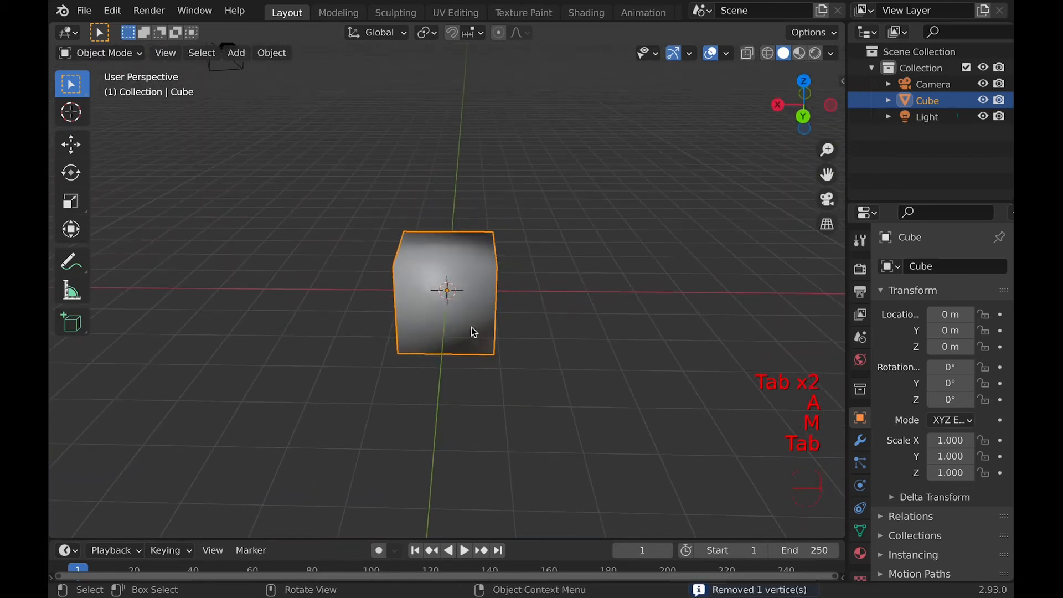